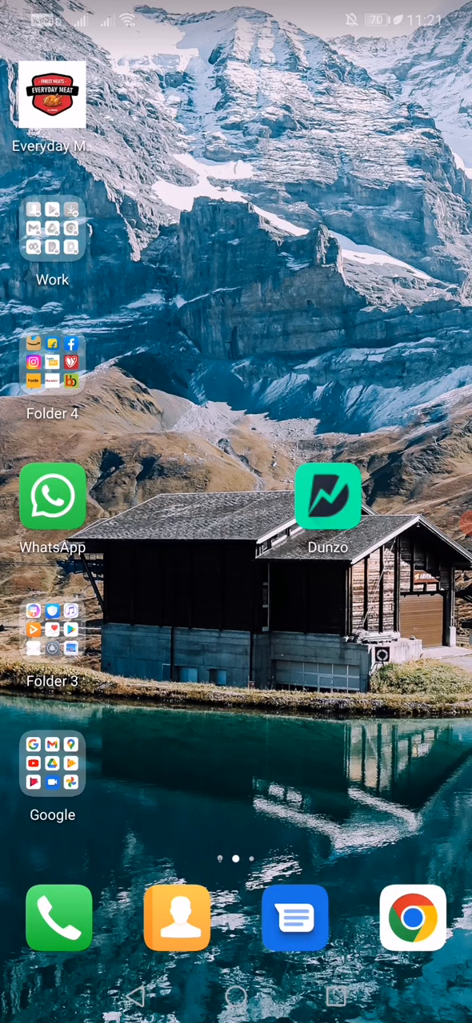
- Launch Dunzo and scroll through the Dunzo Daily page's coupons and popular groceries
left_click(327, 498)
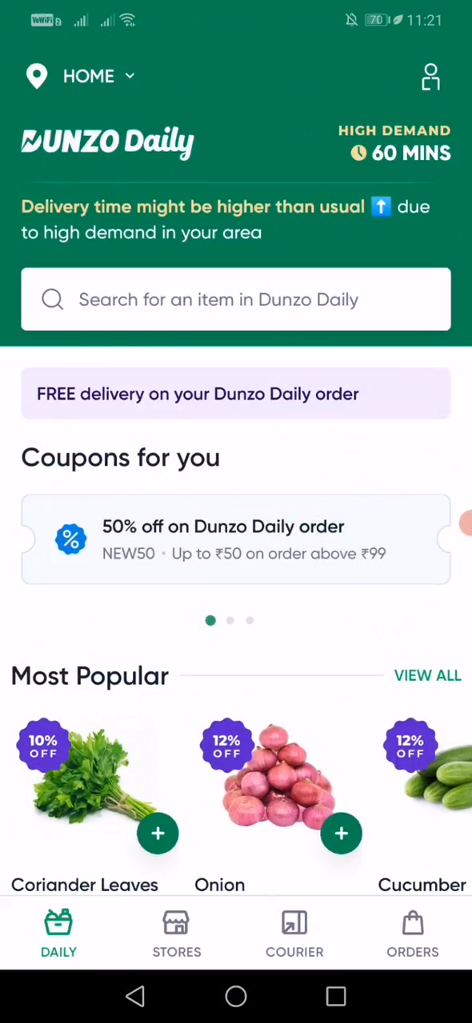
scroll("down", 3)
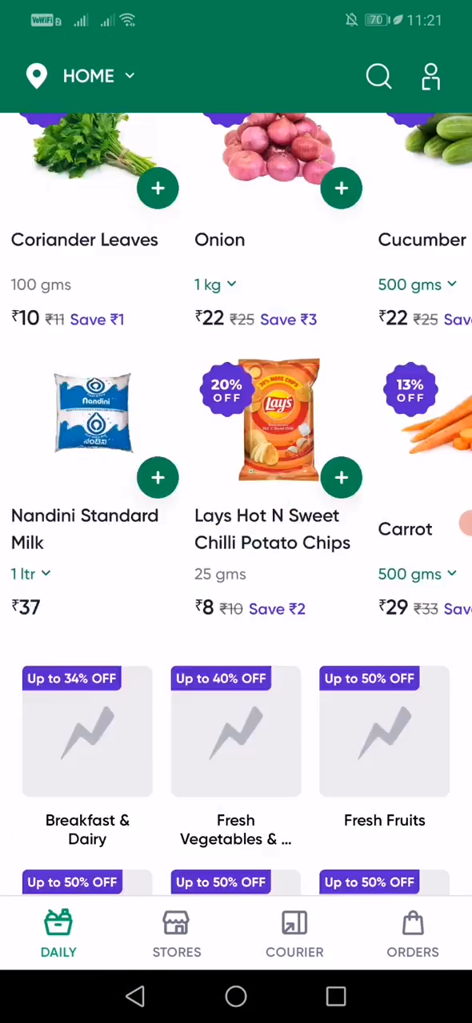
scroll("down", 3)
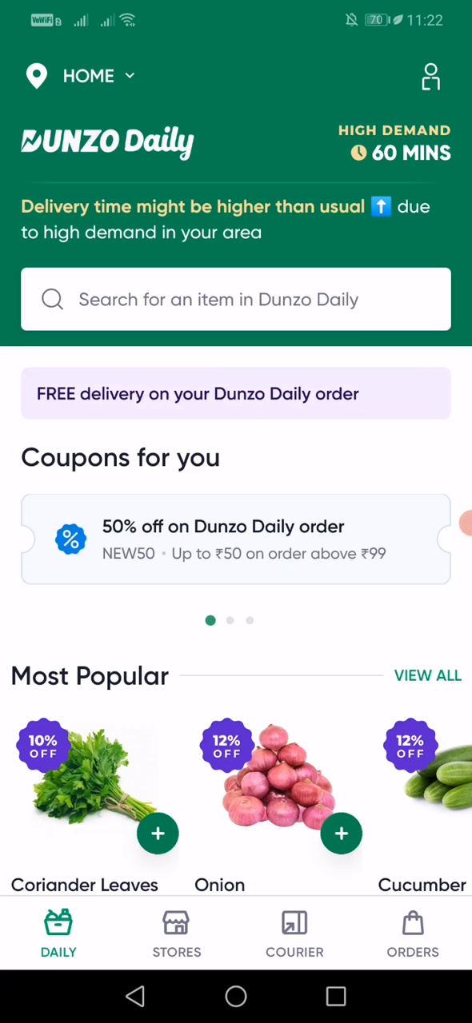
- Open the account page, then view and close the Edit Profile sheet
left_click(429, 75)
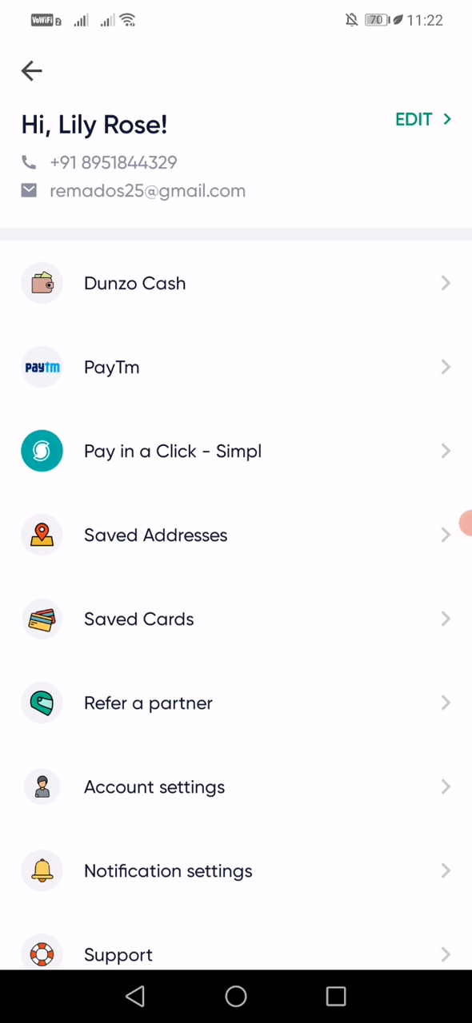
left_click(422, 120)
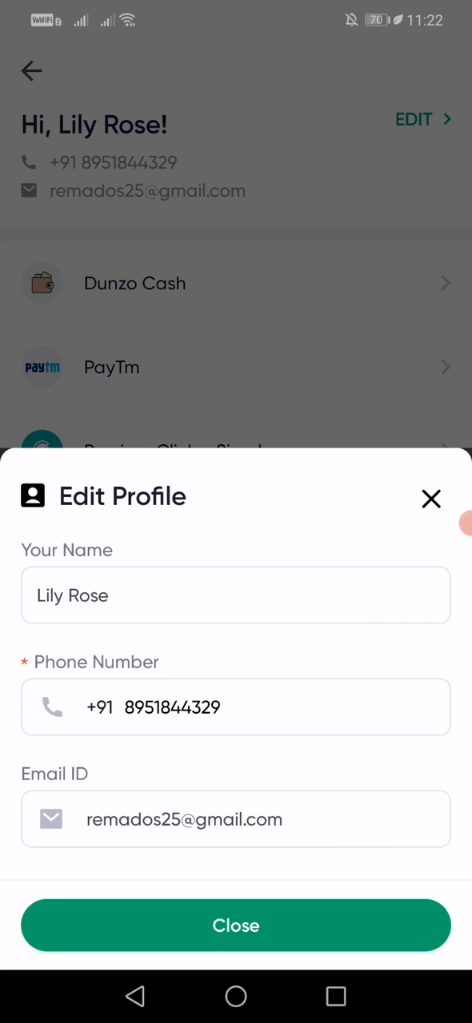
left_click(236, 706)
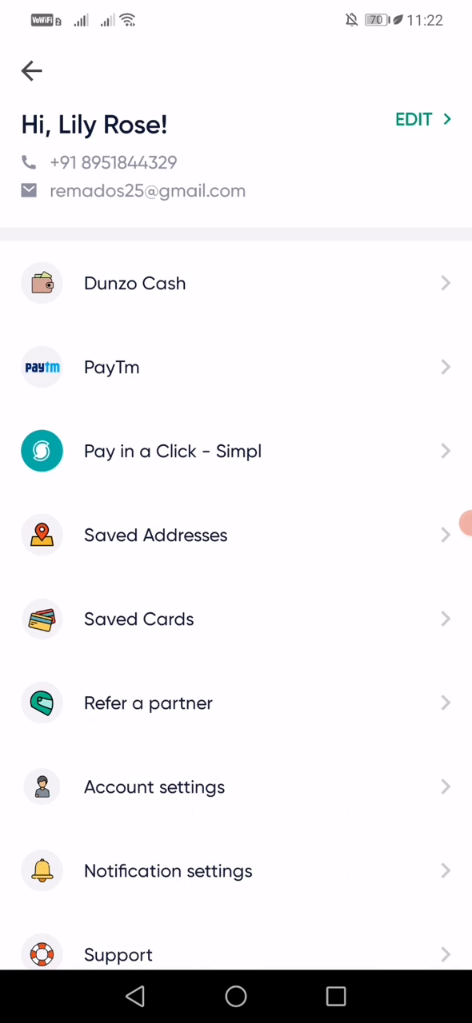
- Replace the profile phone number with one typed as '099' and submit it for OTP
left_click(414, 120)
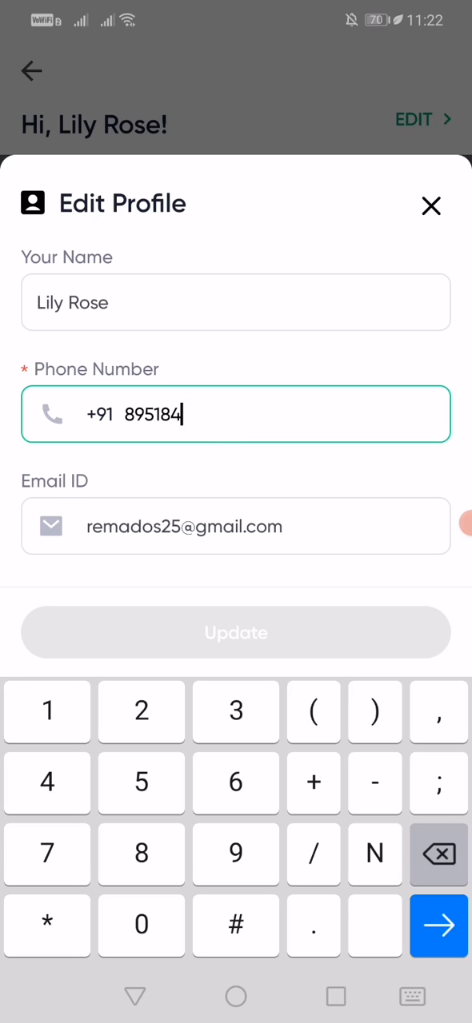
key("Backspace")
type("66")
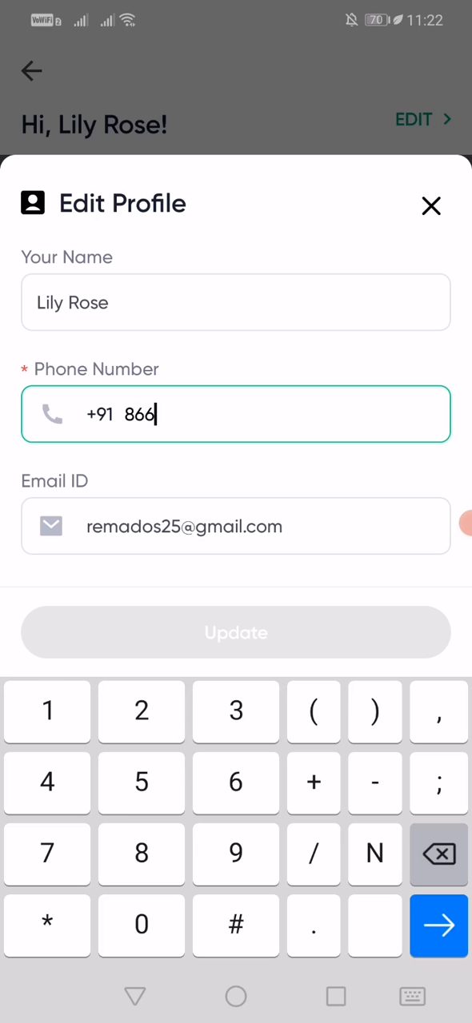
type("0997967")
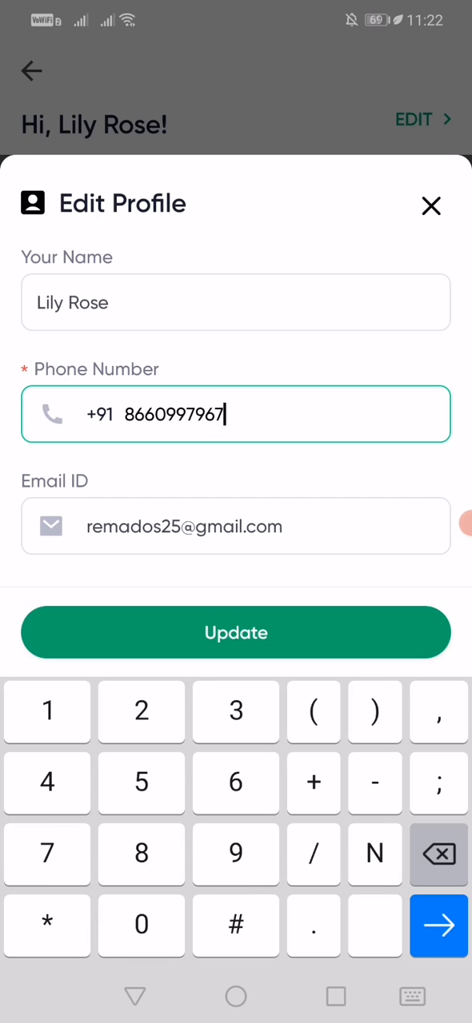
left_click(236, 632)
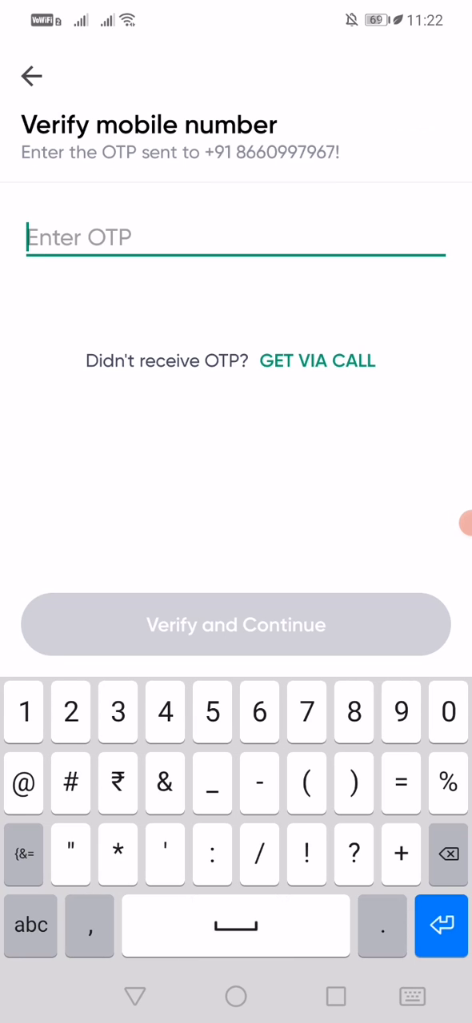